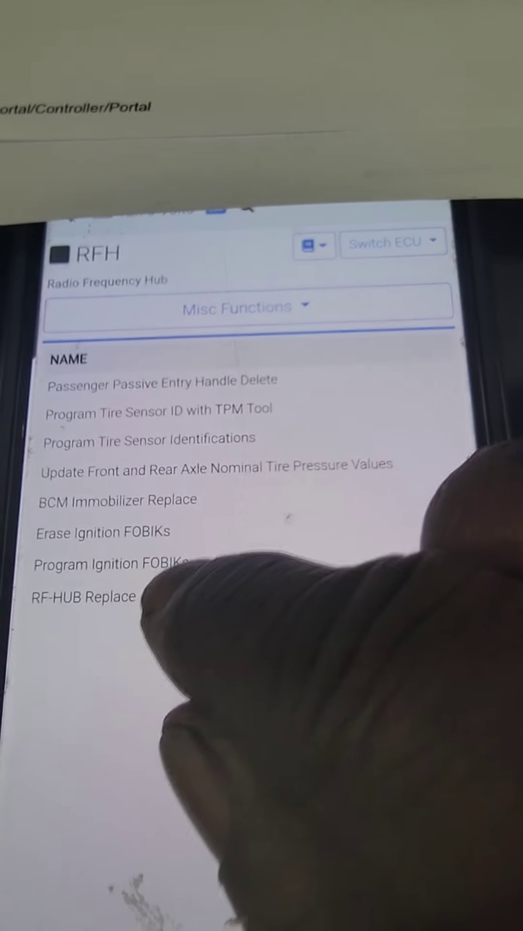
# Step: Run RF-HUB Replace from RFH Misc Functions and continue past its description
pyautogui.click(83, 597)
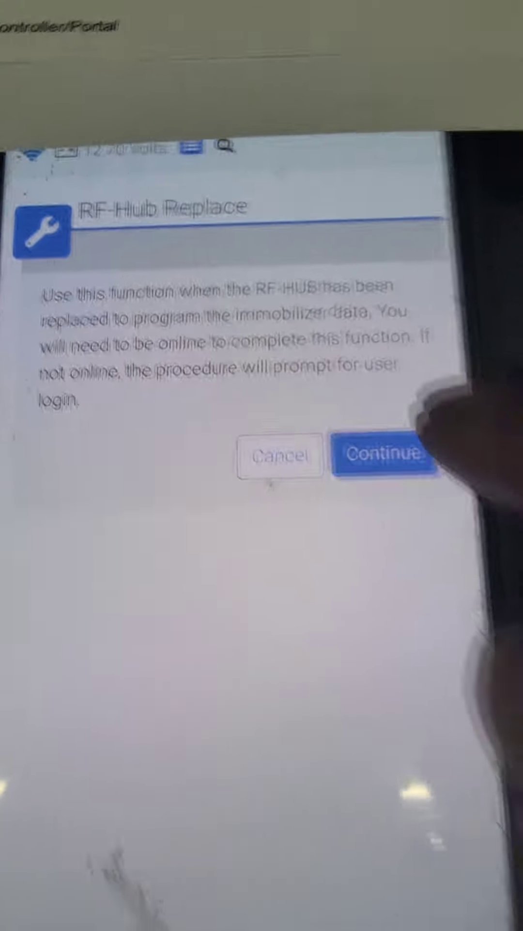
pyautogui.click(380, 455)
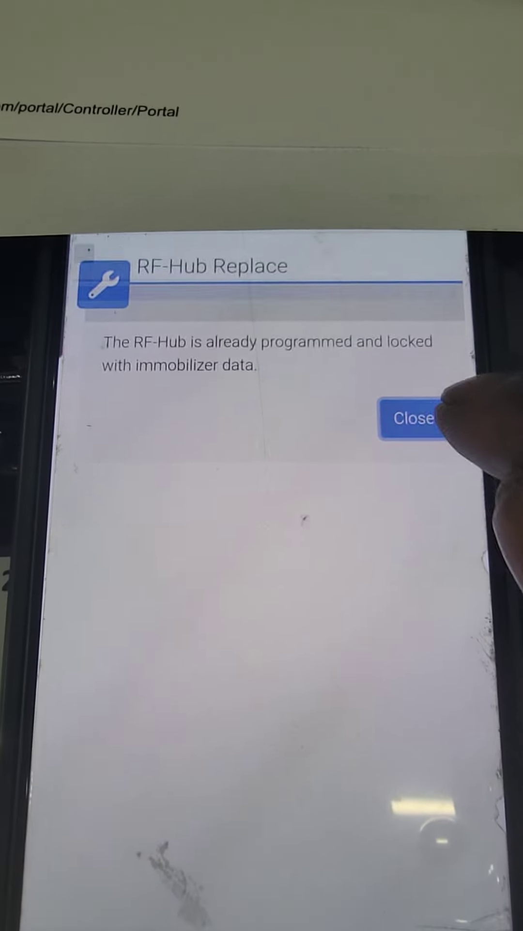
pyautogui.click(410, 418)
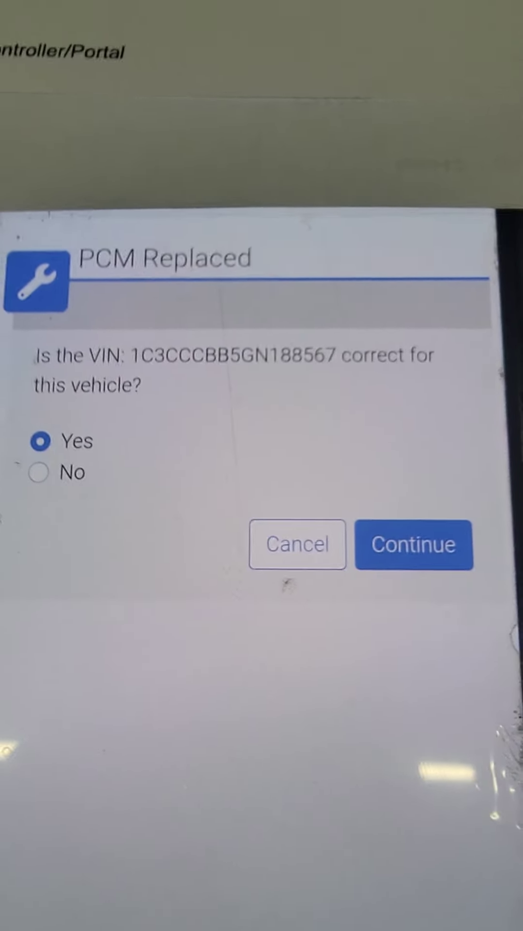
pyautogui.click(414, 545)
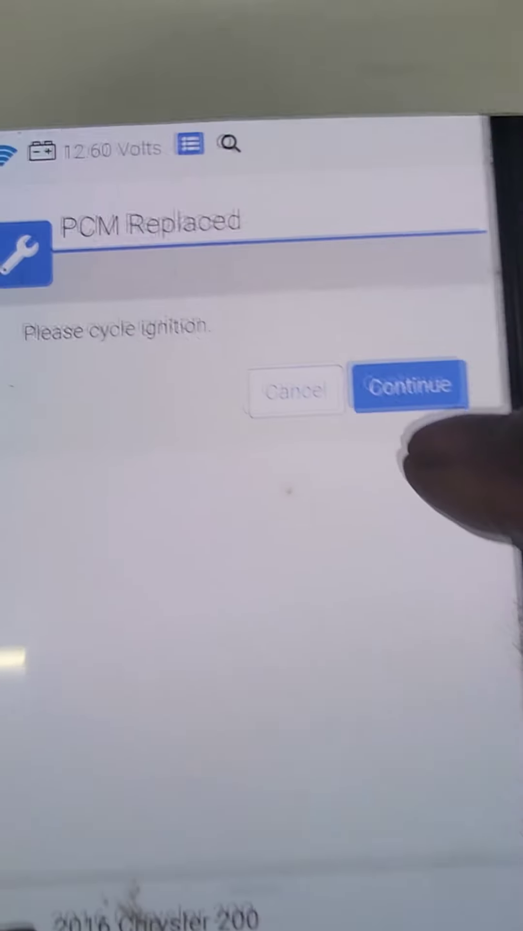
# Step: Confirm the ignition was cycled so PCM Replaced continues to PCM status check
pyautogui.click(403, 387)
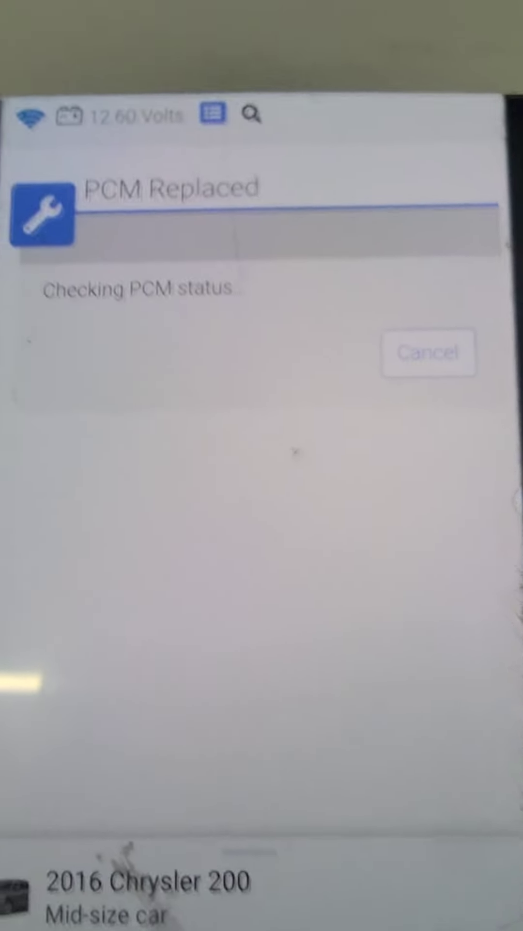